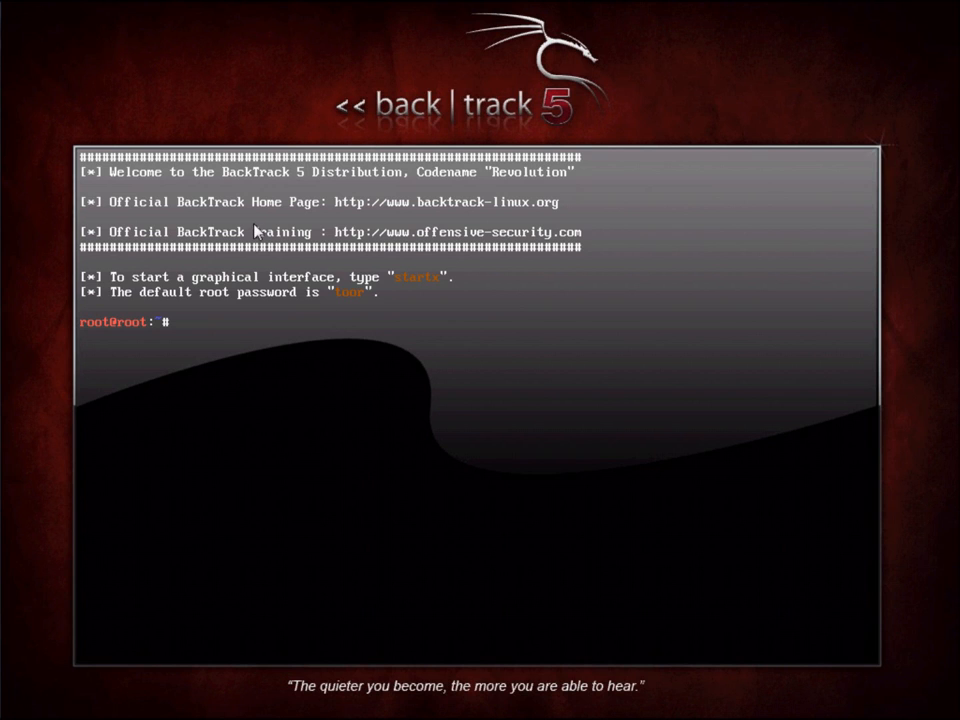
pyautogui.moveTo(352, 103)
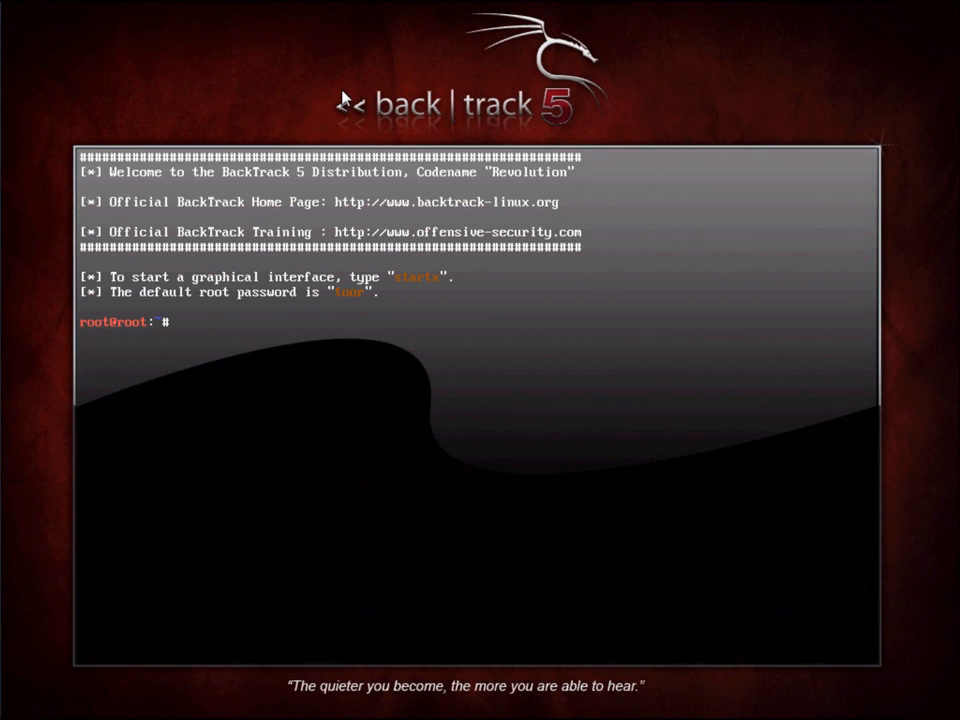
# Run startx at the root prompt to launch the GNOME desktop
pyautogui.write('start')
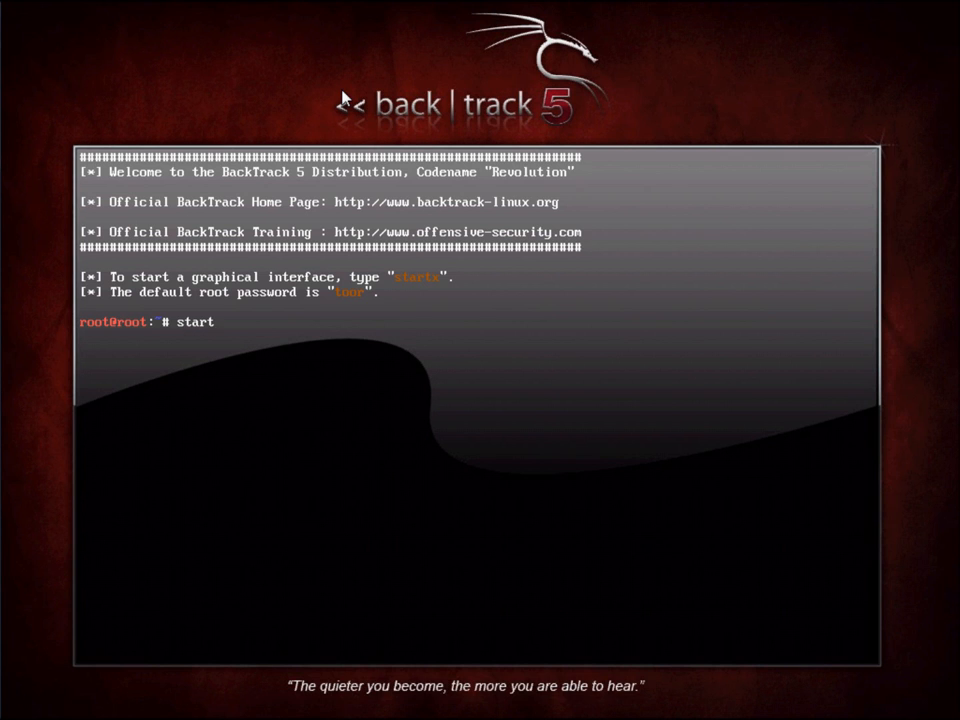
pyautogui.press('Return')
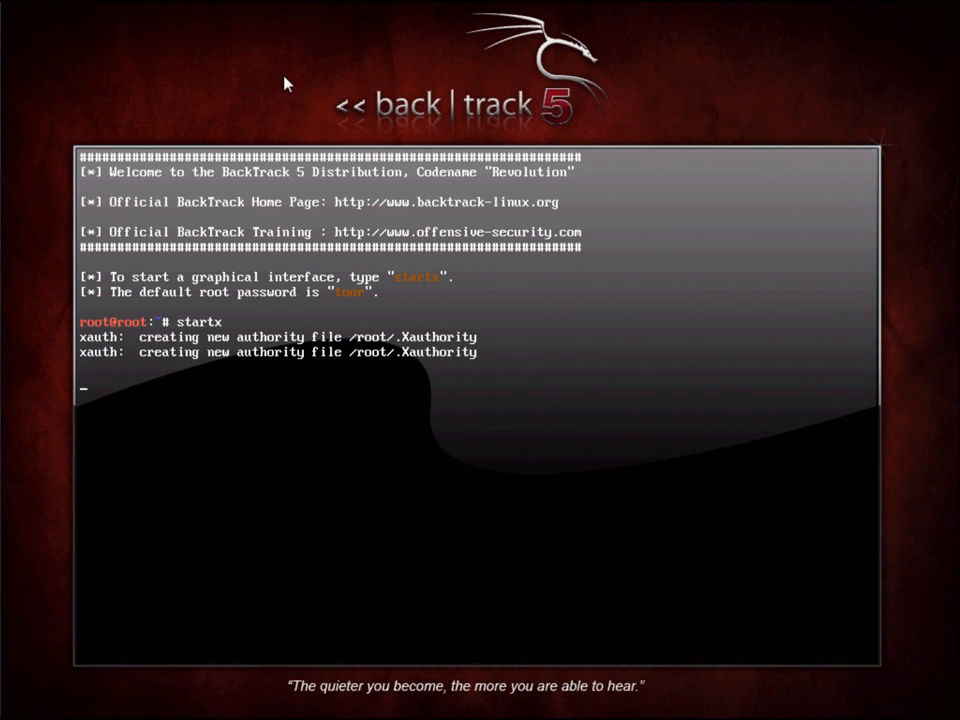
pyautogui.press('Return')
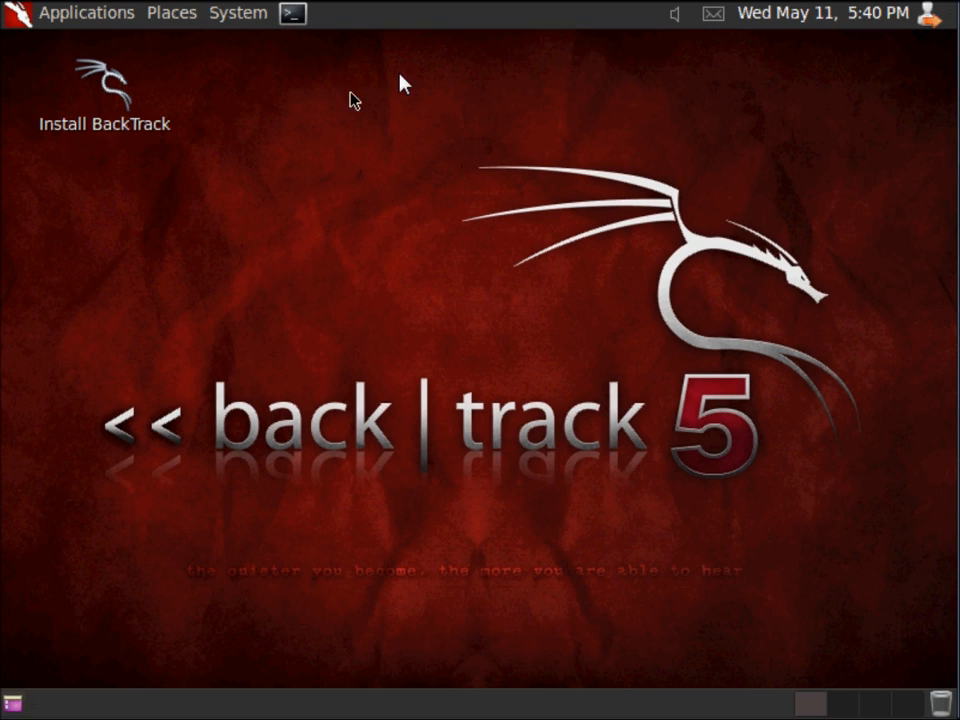
pyautogui.moveTo(468, 13)
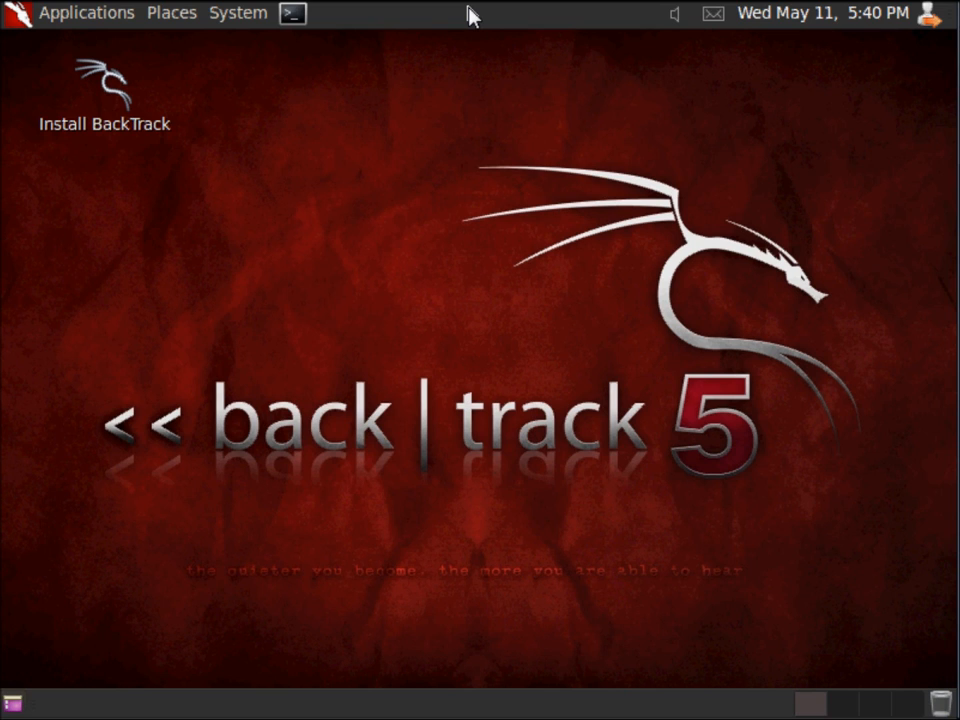
pyautogui.moveTo(138, 127)
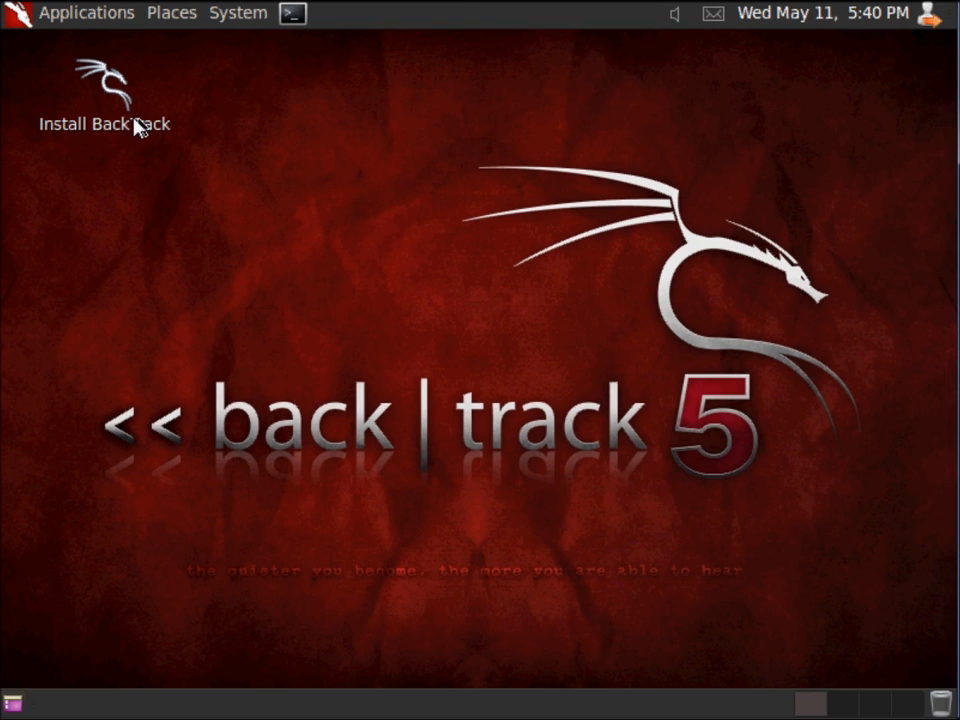
pyautogui.moveTo(120, 100)
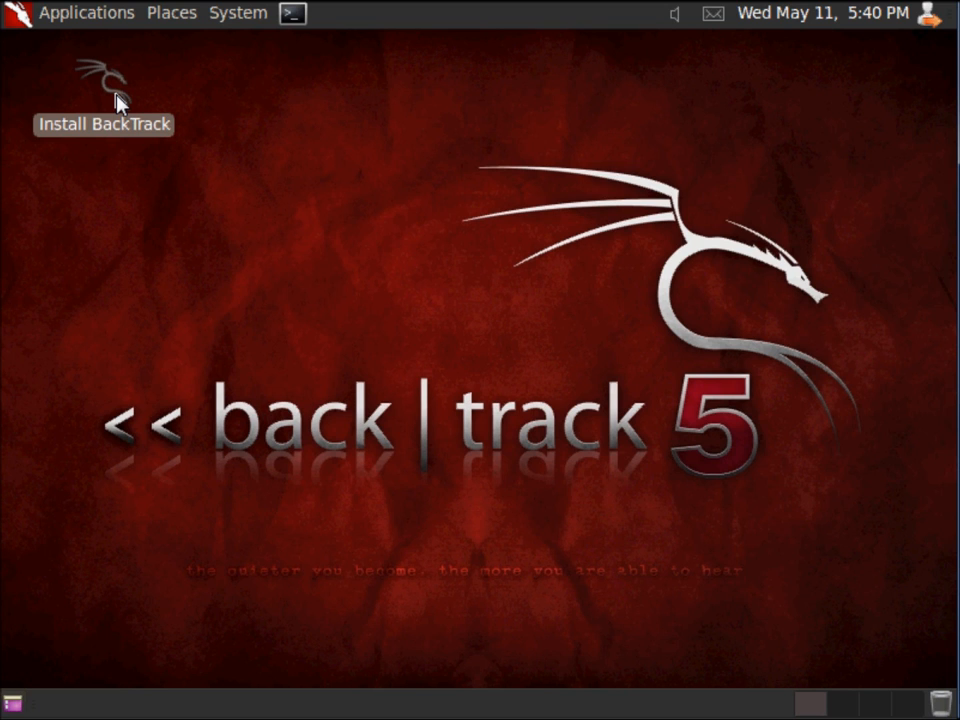
pyautogui.moveTo(104, 104)
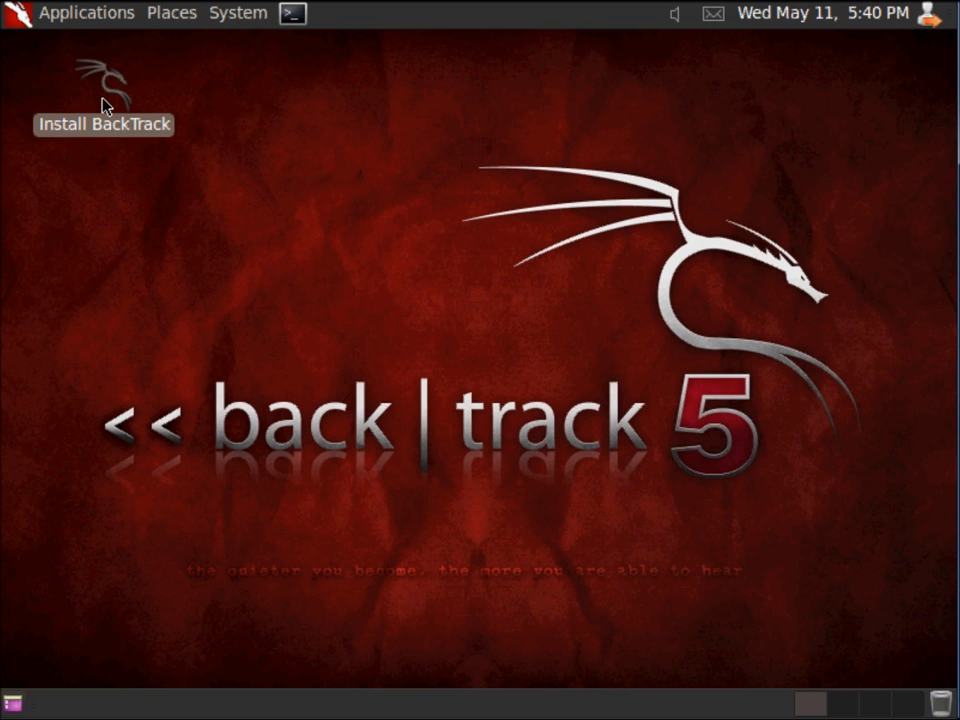
# Launch the Install BackTrack desktop icon to open the installer's Welcome step
pyautogui.doubleClick(97, 77)
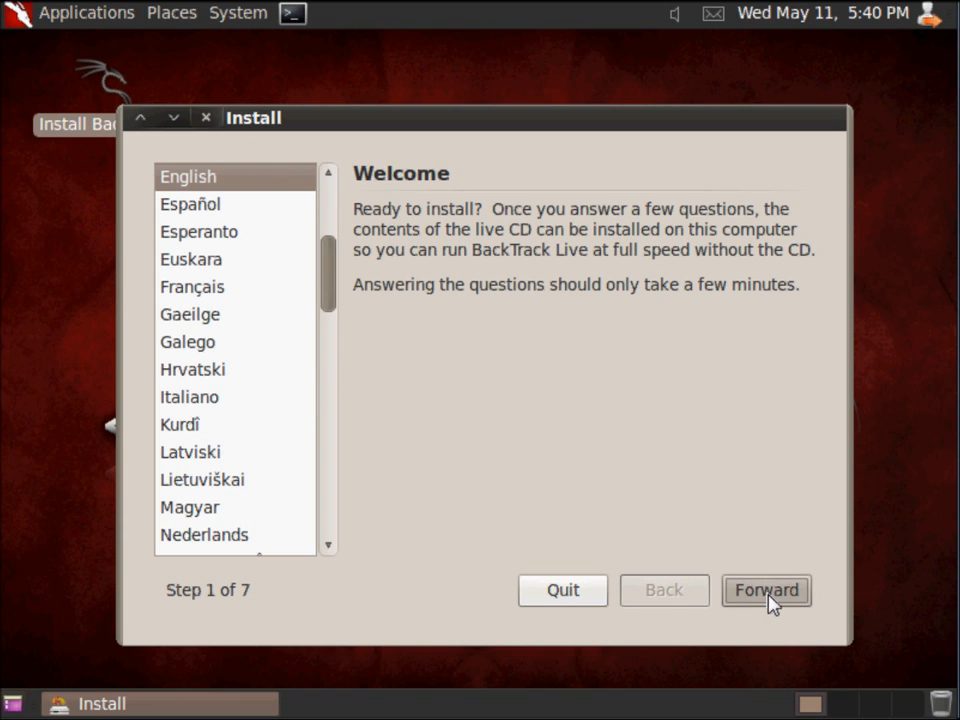
# Keep English, the United States (New York) time zone and USA keyboard layout
pyautogui.click(765, 590)
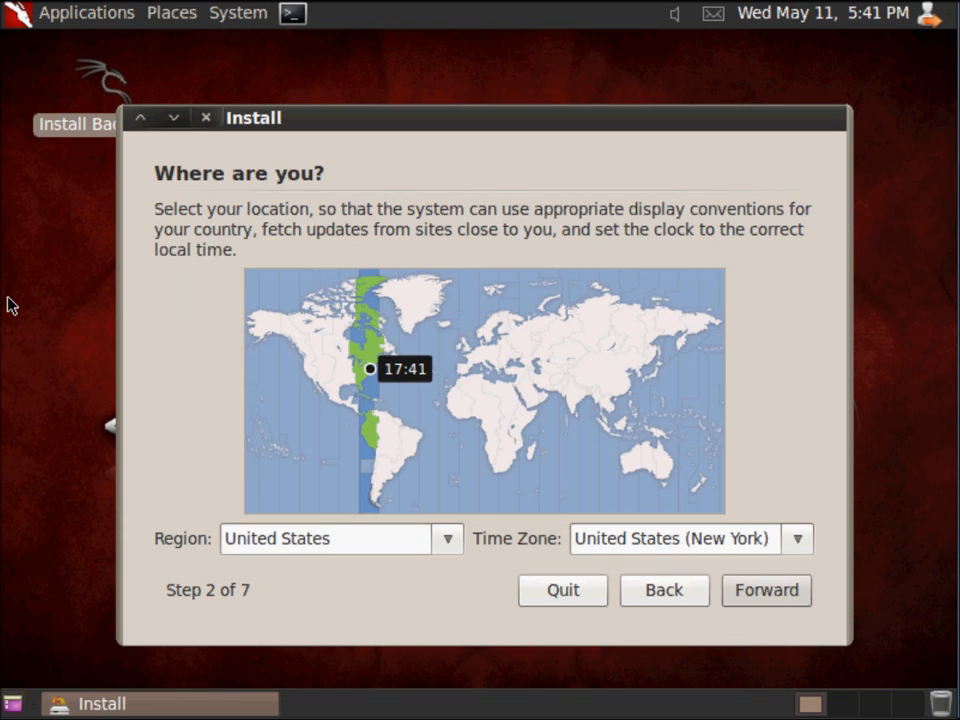
pyautogui.moveTo(510, 356)
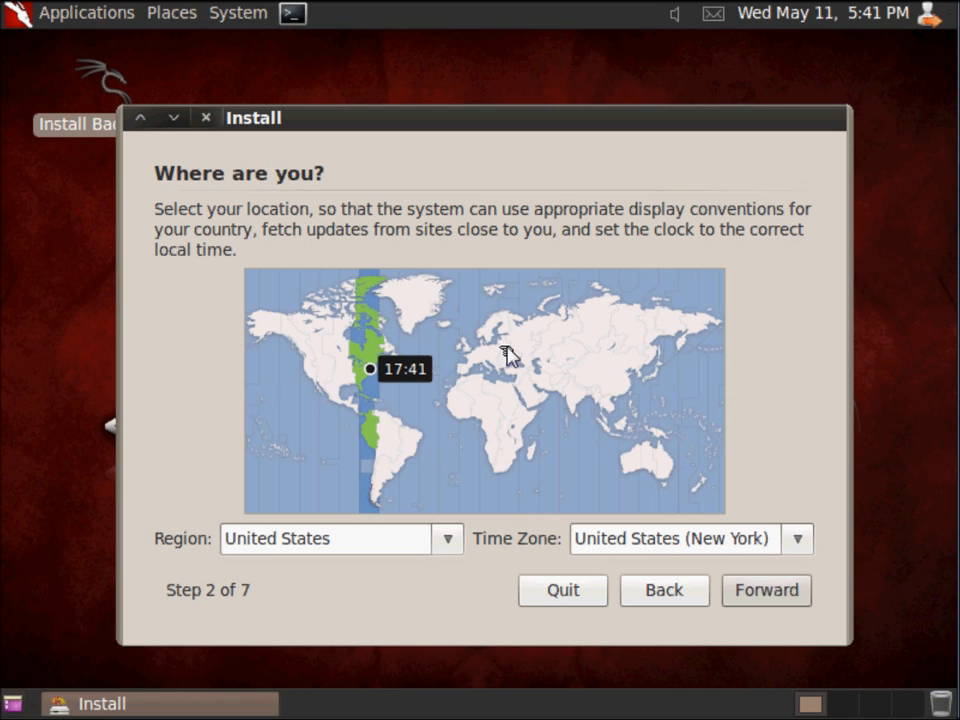
pyautogui.moveTo(430, 345)
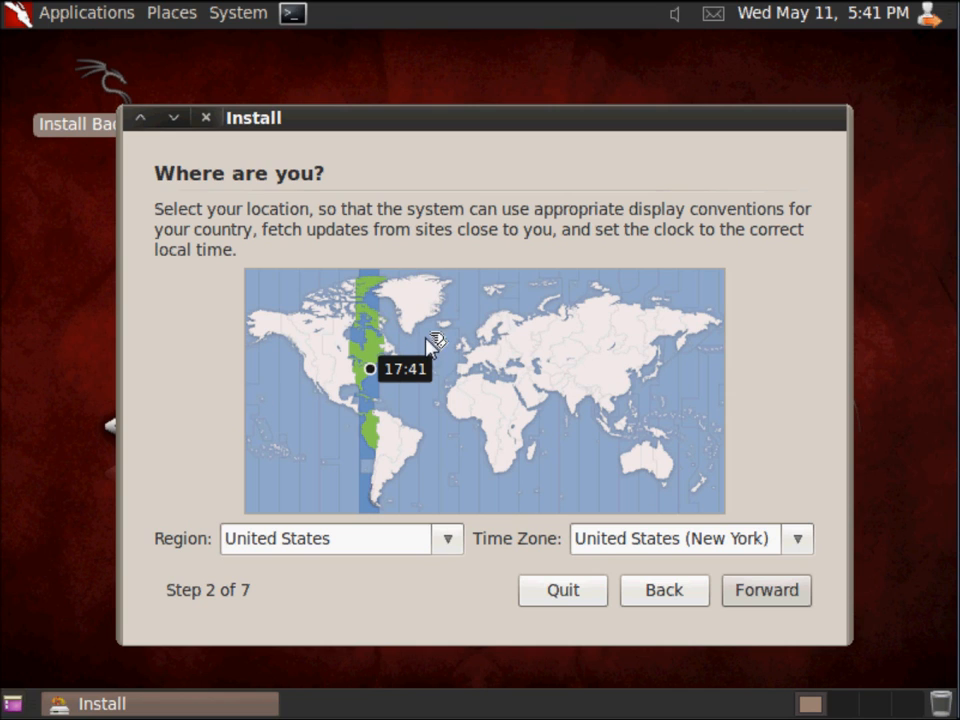
pyautogui.moveTo(746, 554)
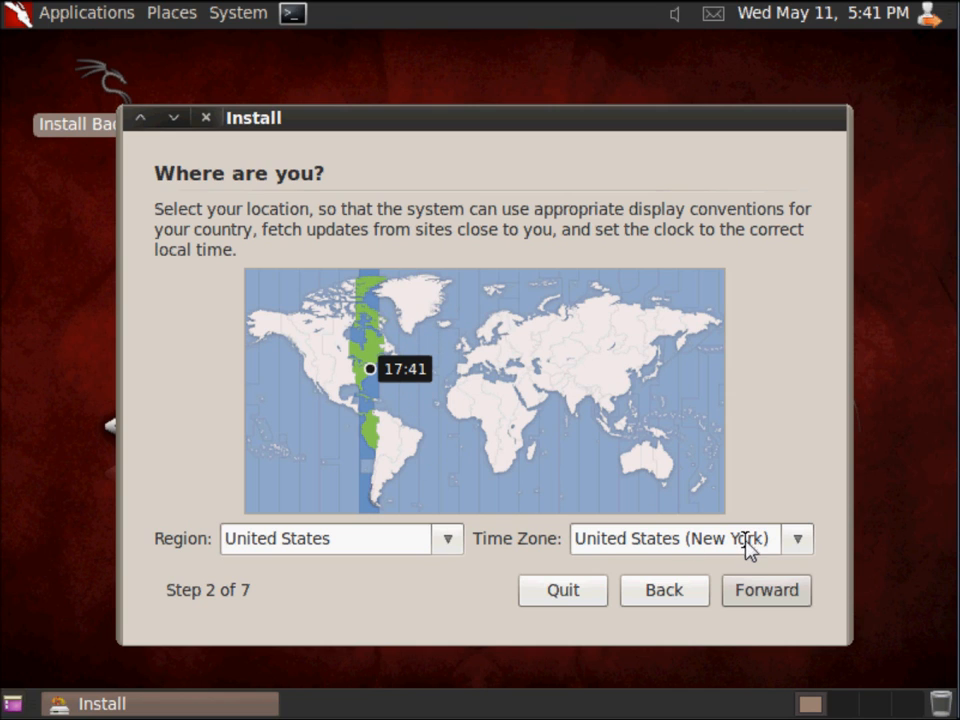
pyautogui.click(766, 590)
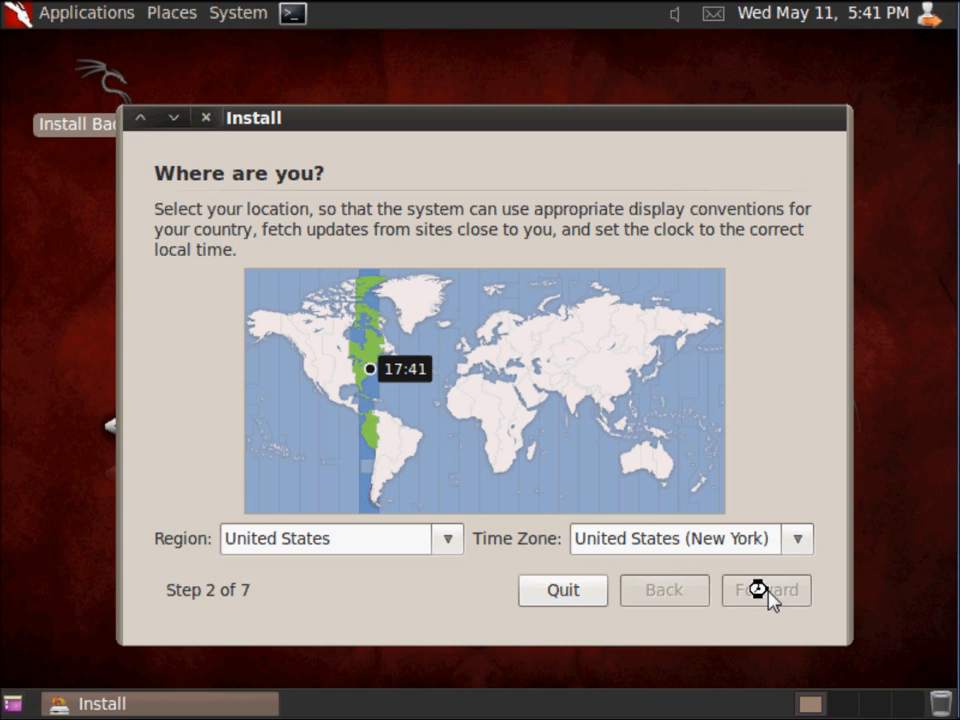
pyautogui.click(764, 589)
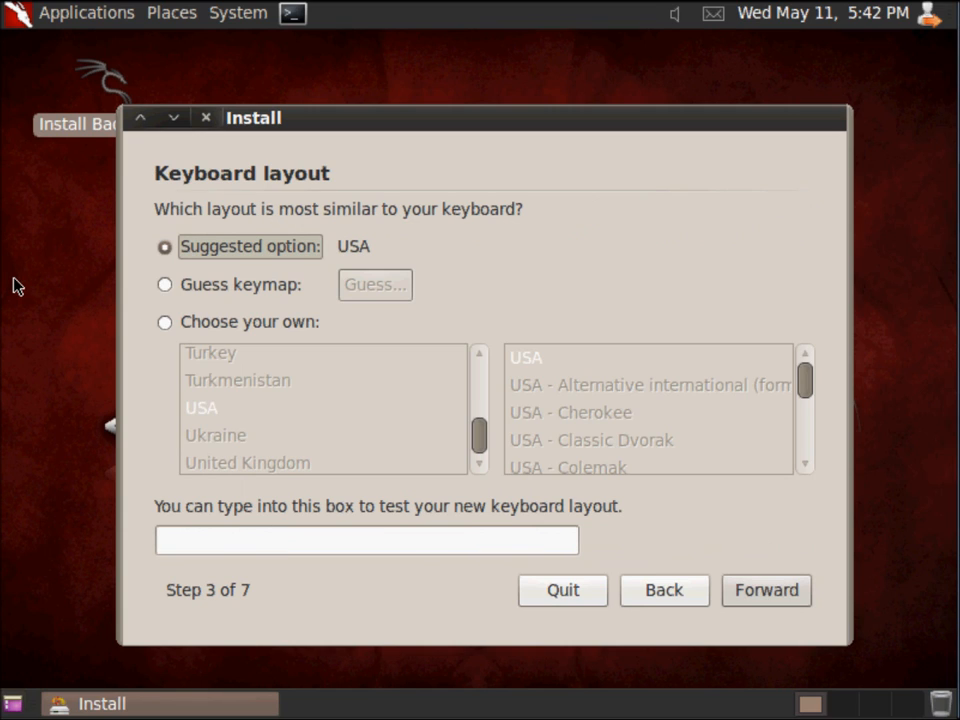
pyautogui.moveTo(245, 258)
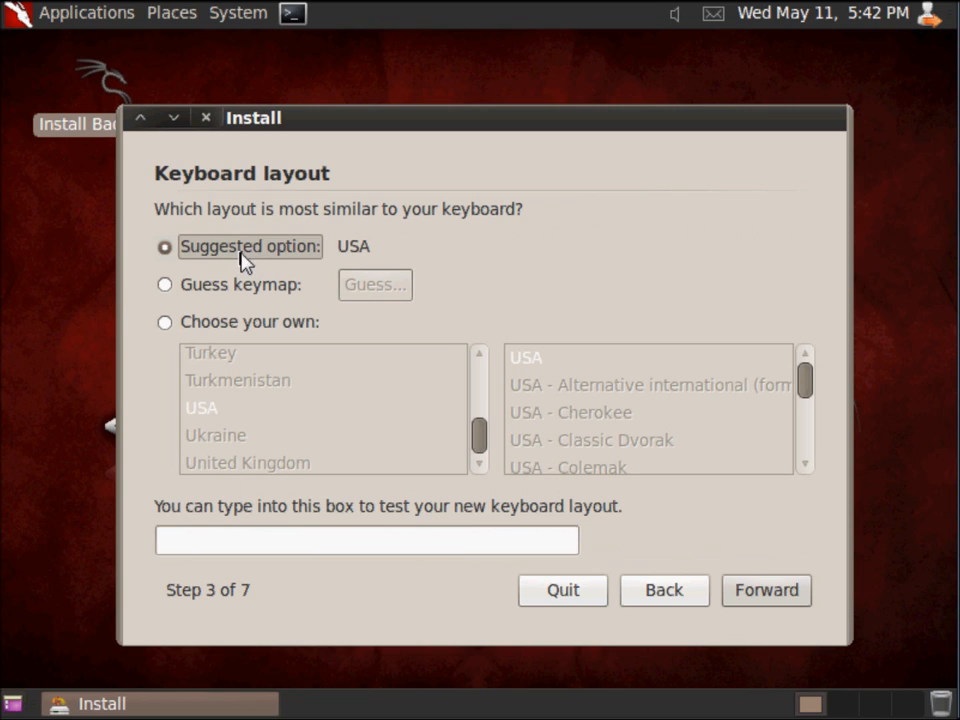
pyautogui.moveTo(330, 258)
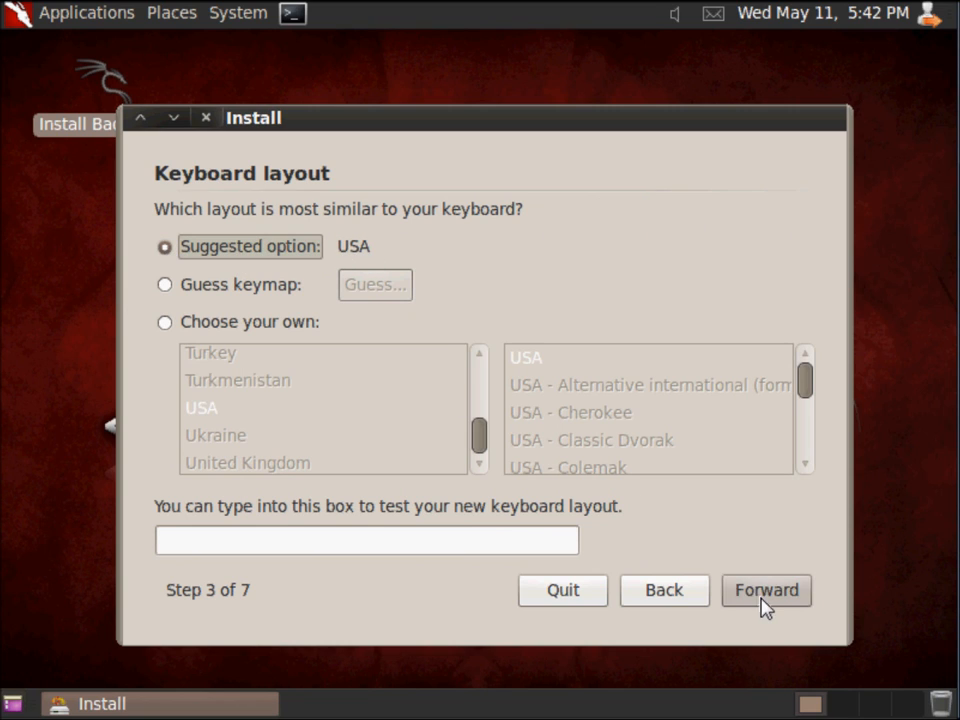
pyautogui.click(766, 590)
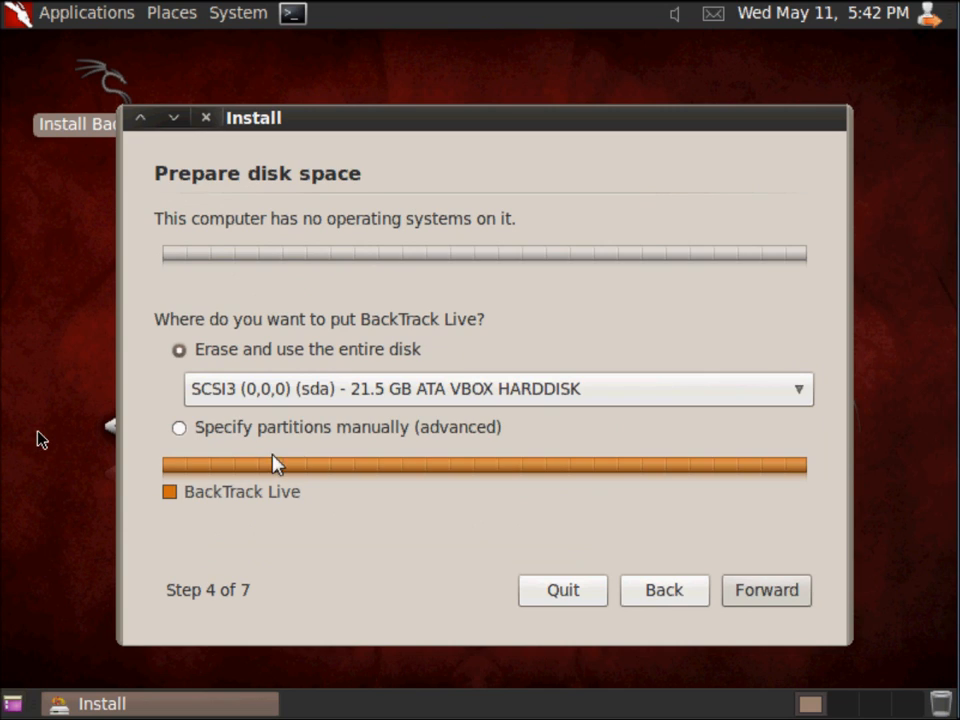
pyautogui.moveTo(445, 410)
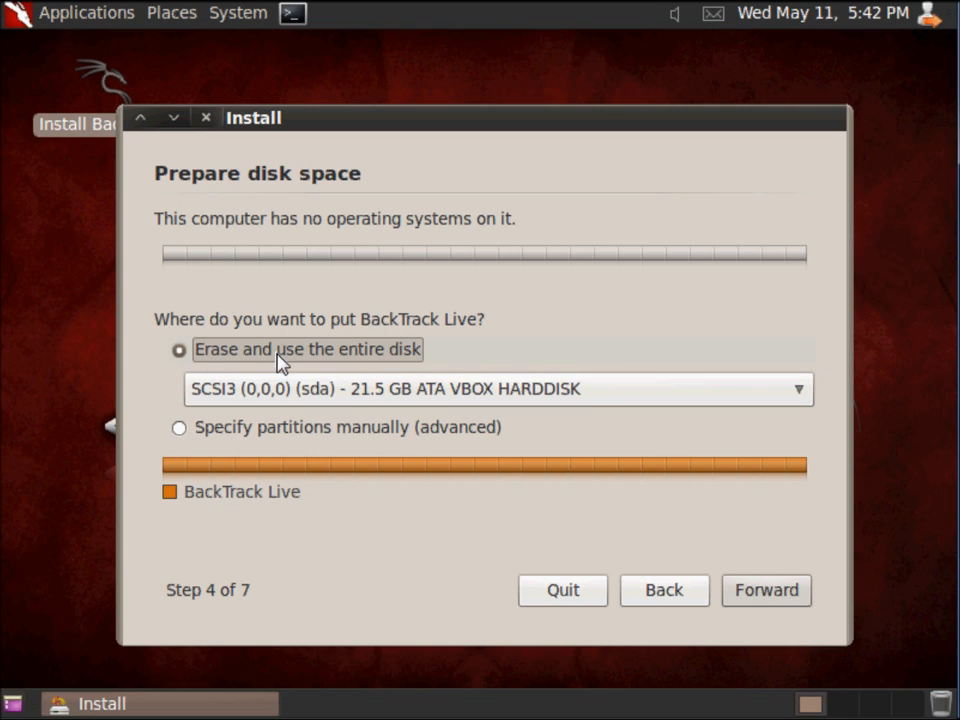
pyautogui.moveTo(392, 360)
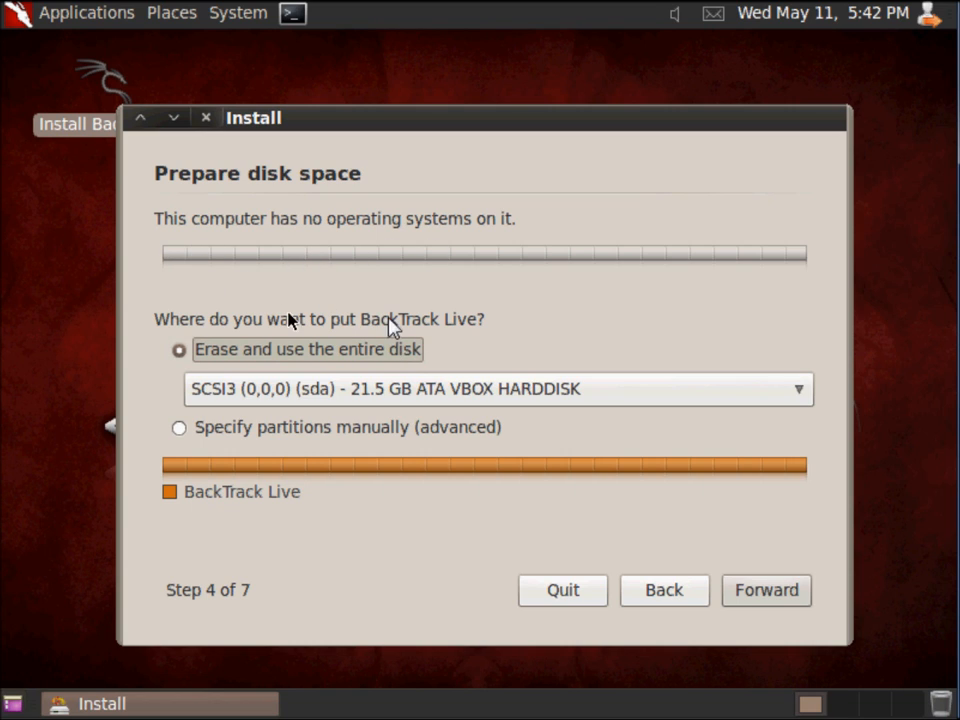
pyautogui.moveTo(447, 260)
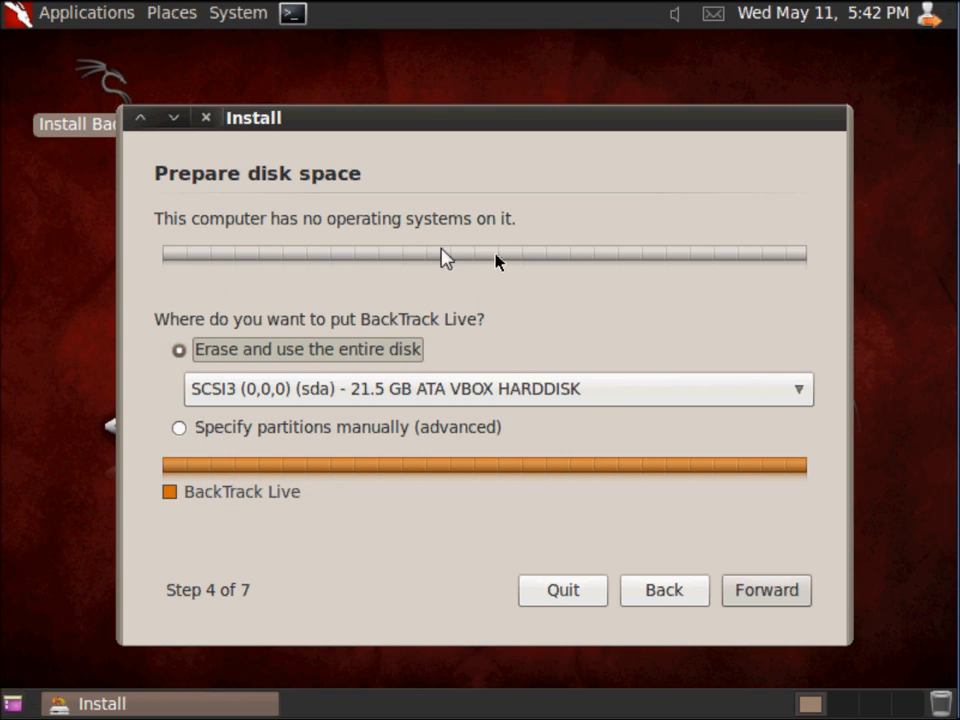
pyautogui.moveTo(735, 280)
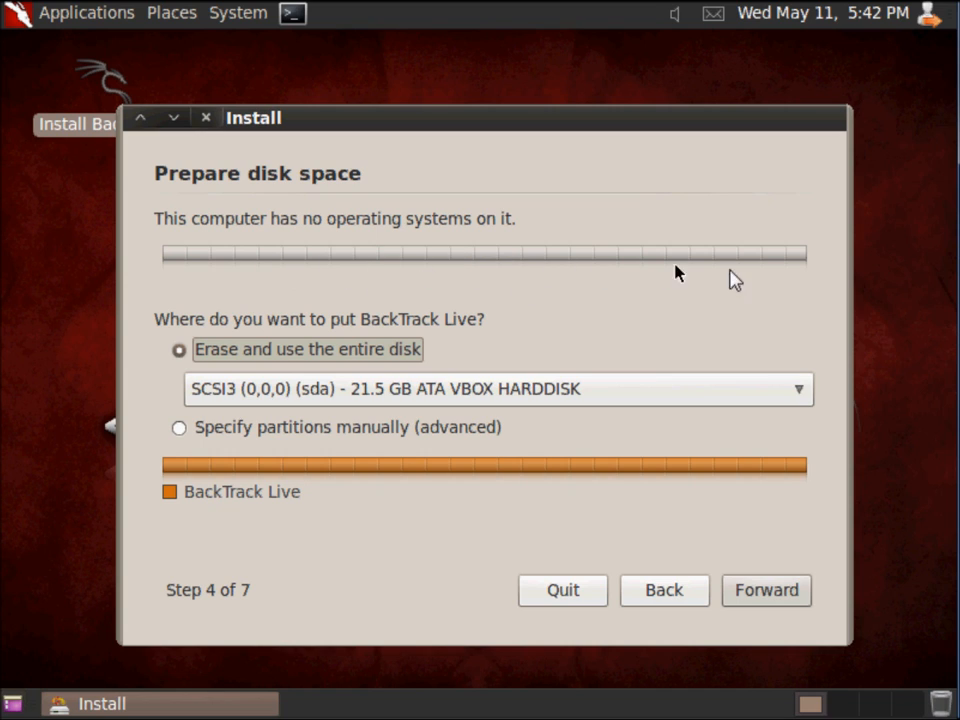
pyautogui.moveTo(319, 271)
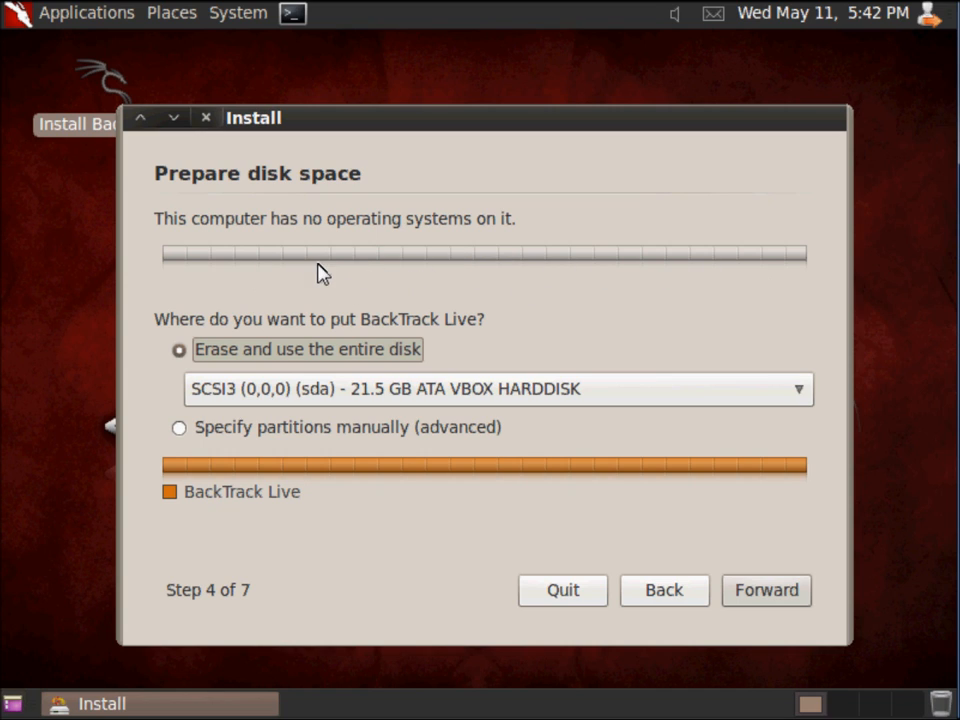
pyautogui.moveTo(678, 450)
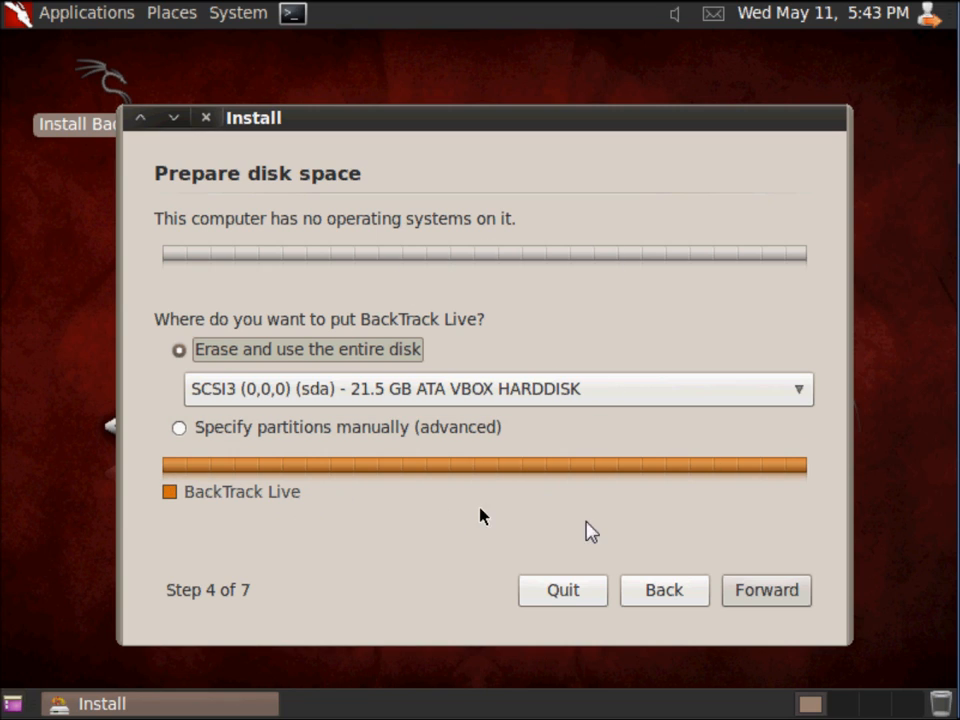
pyautogui.moveTo(6, 305)
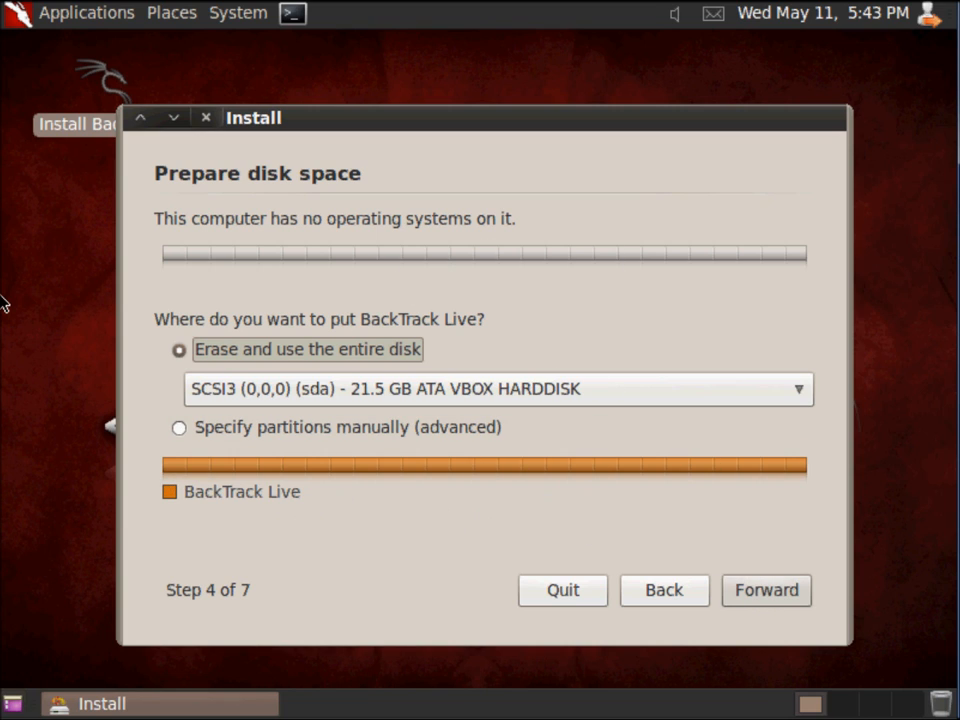
# Keep 'Erase and use the entire disk' on the 21.5 GB VBOX HARDDISK
pyautogui.click(765, 590)
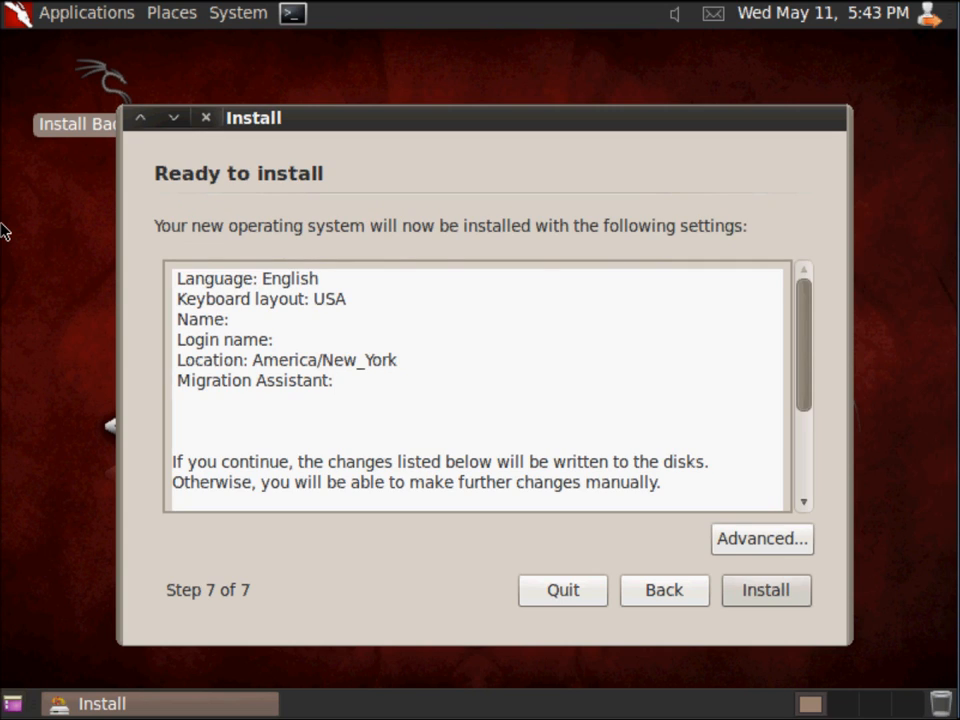
pyautogui.moveTo(252, 580)
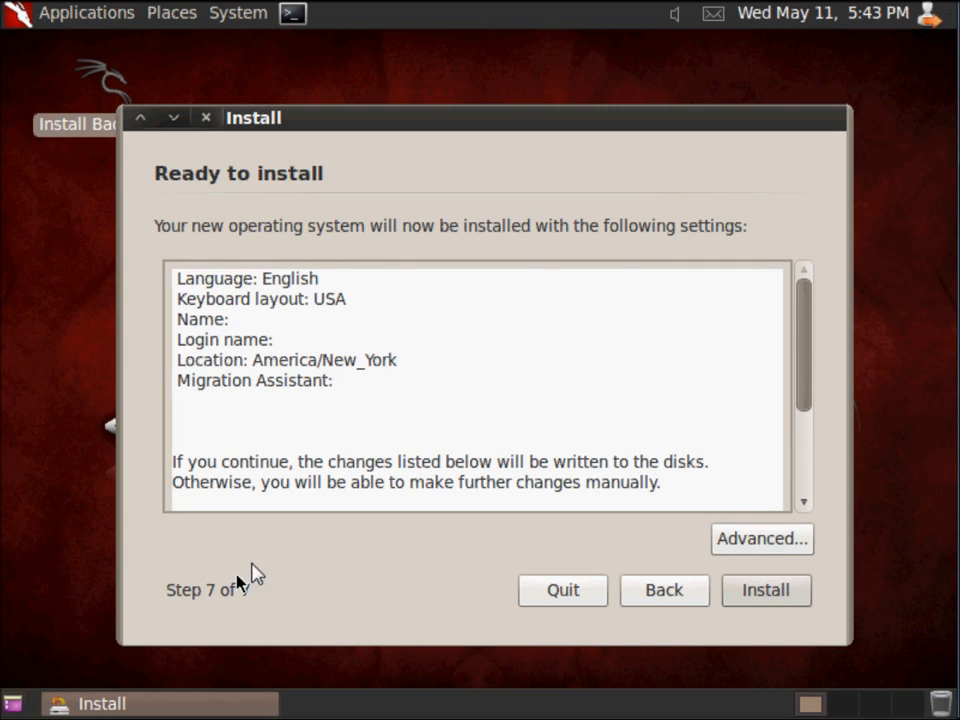
pyautogui.moveTo(807, 473)
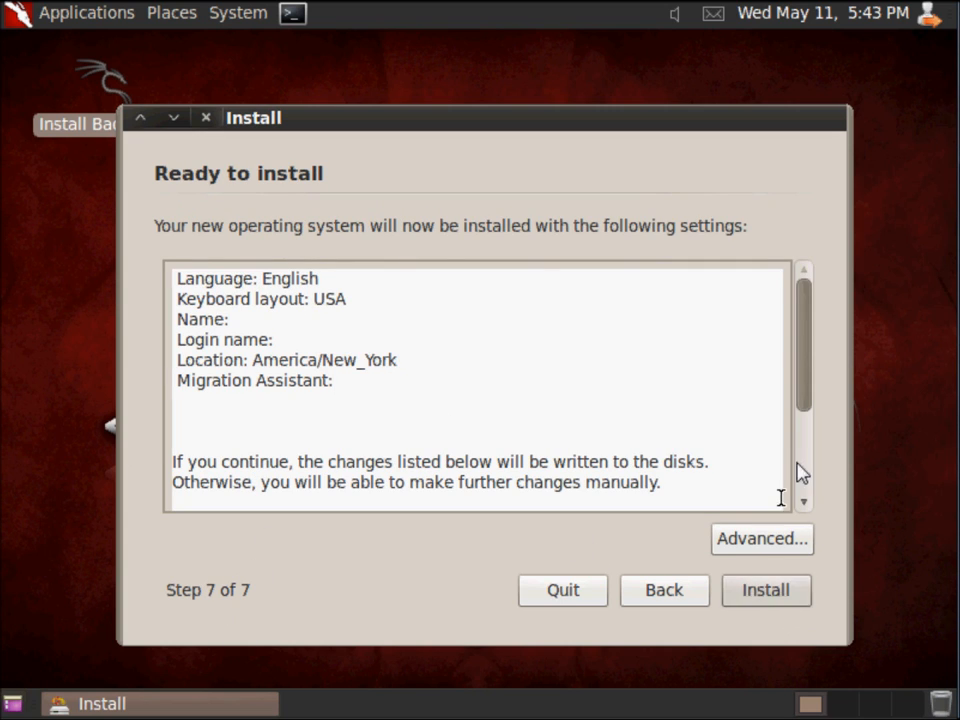
# Review the Ready to install summary and start the installation
pyautogui.scroll(-3)
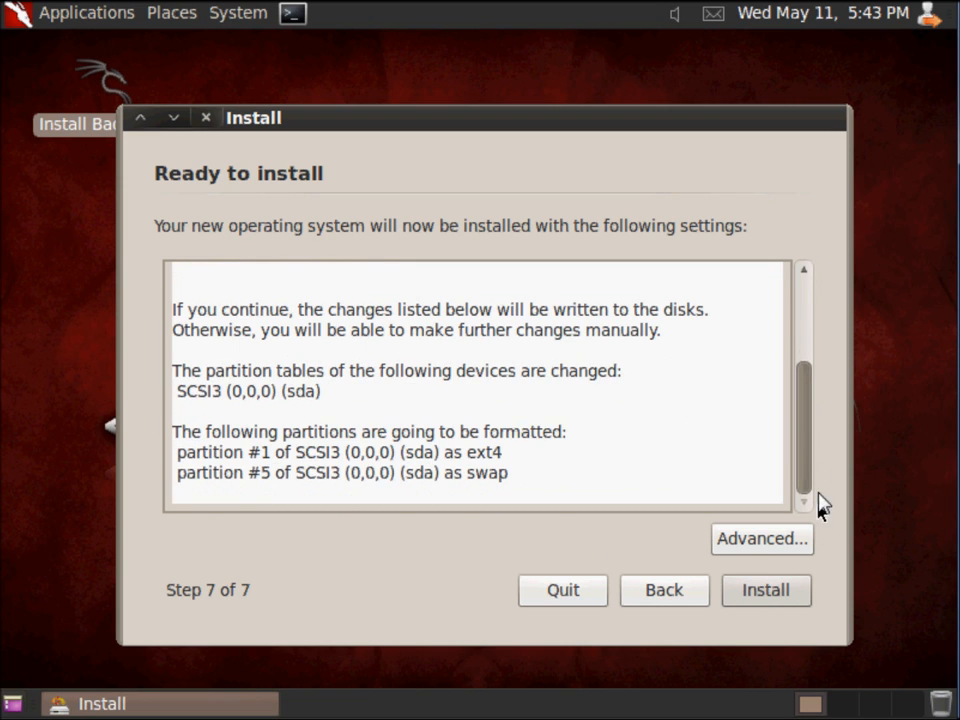
pyautogui.click(765, 590)
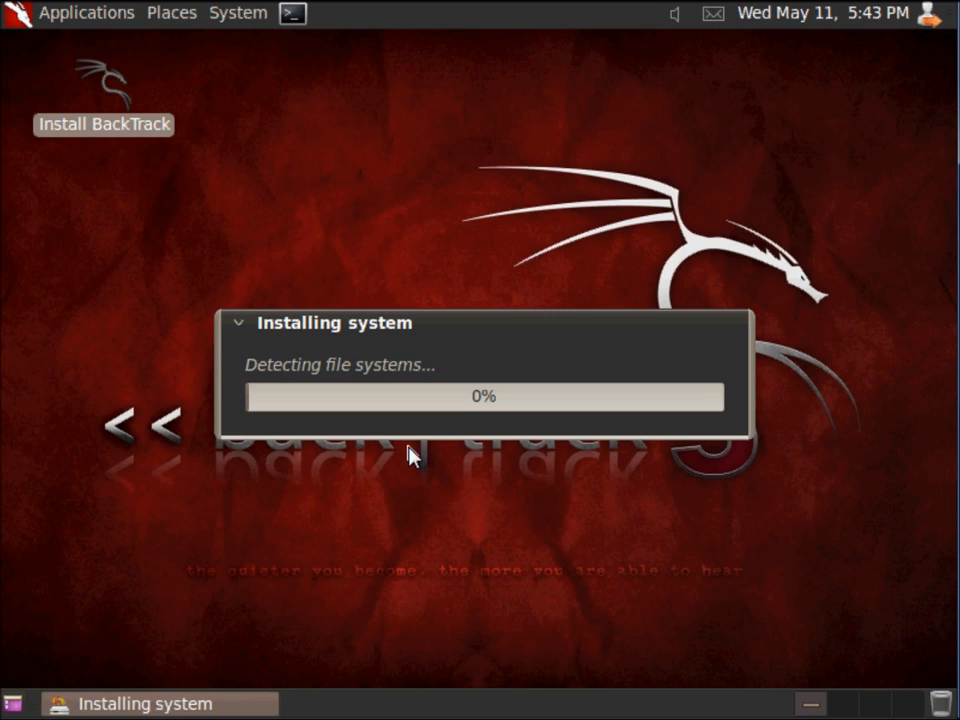
pyautogui.moveTo(289, 408)
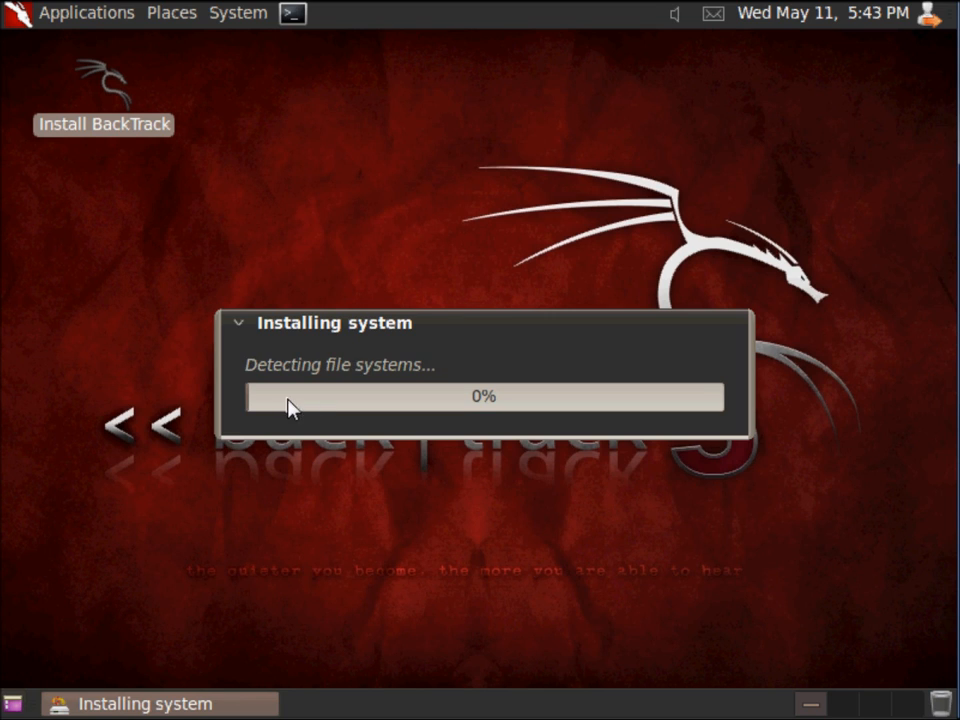
pyautogui.moveTo(138, 318)
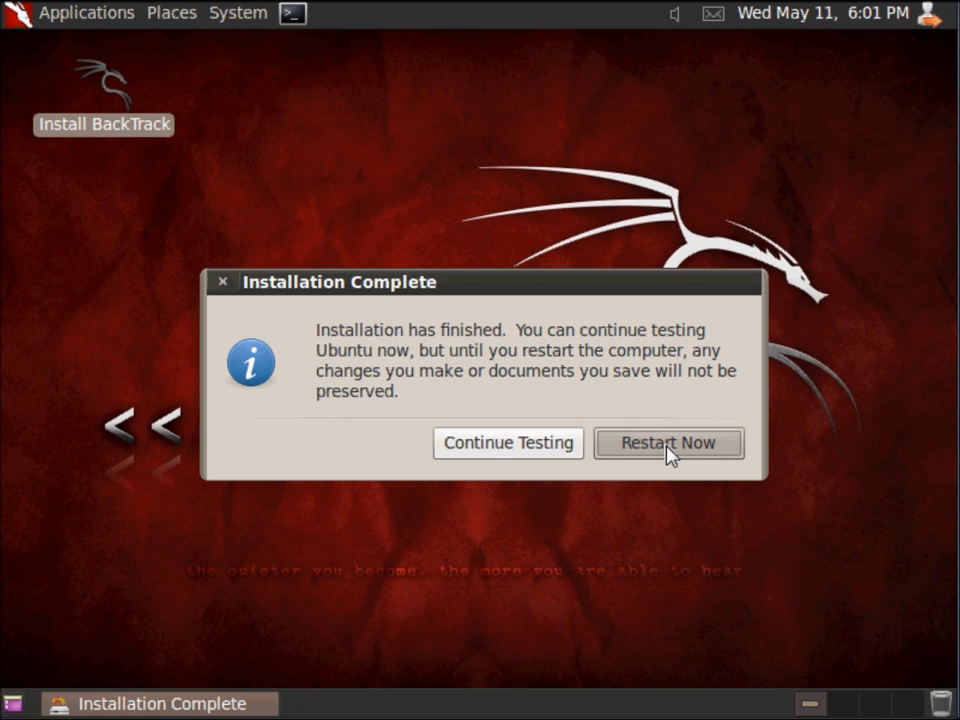
# Choose Restart Now in the Installation Complete dialog
pyautogui.click(668, 442)
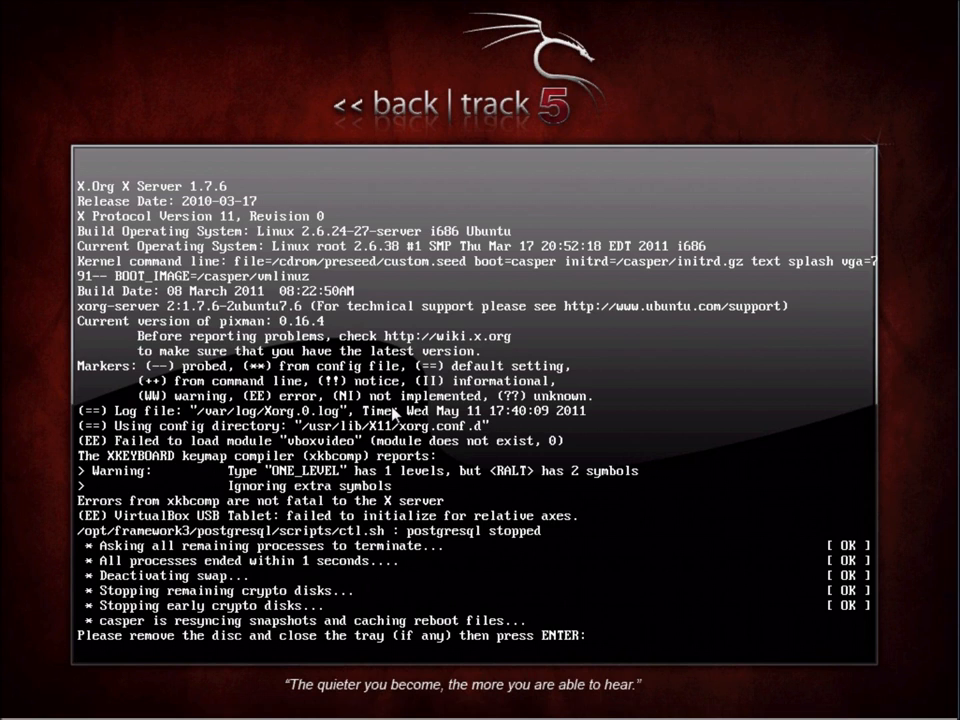
# Confirm the disc is removed and continue rebooting to the bt login prompt
pyautogui.press('Return')
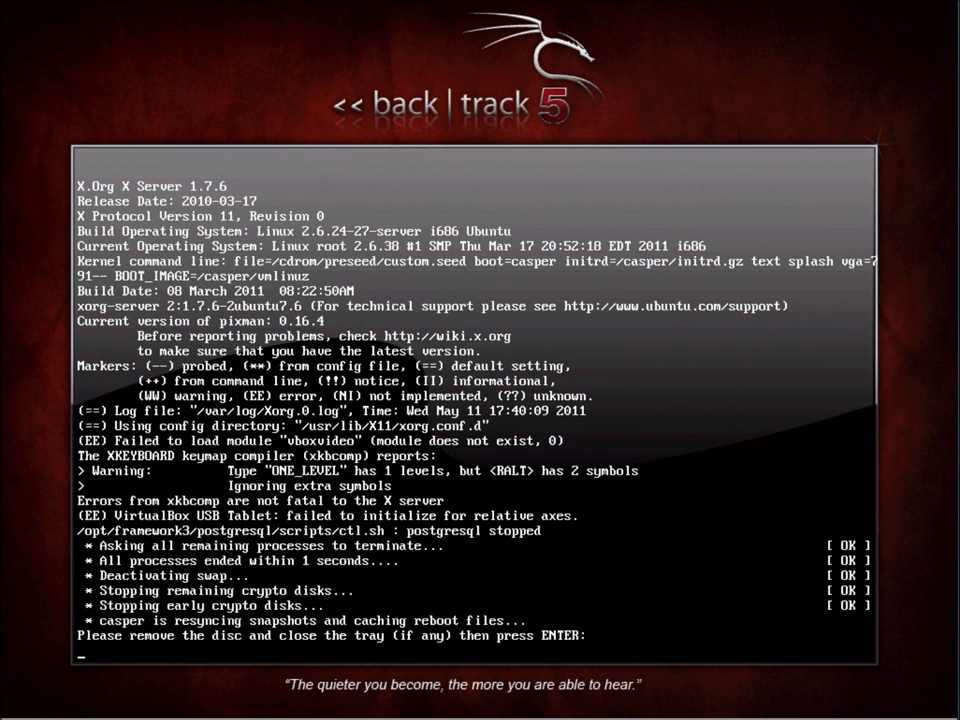
pyautogui.press('enter')
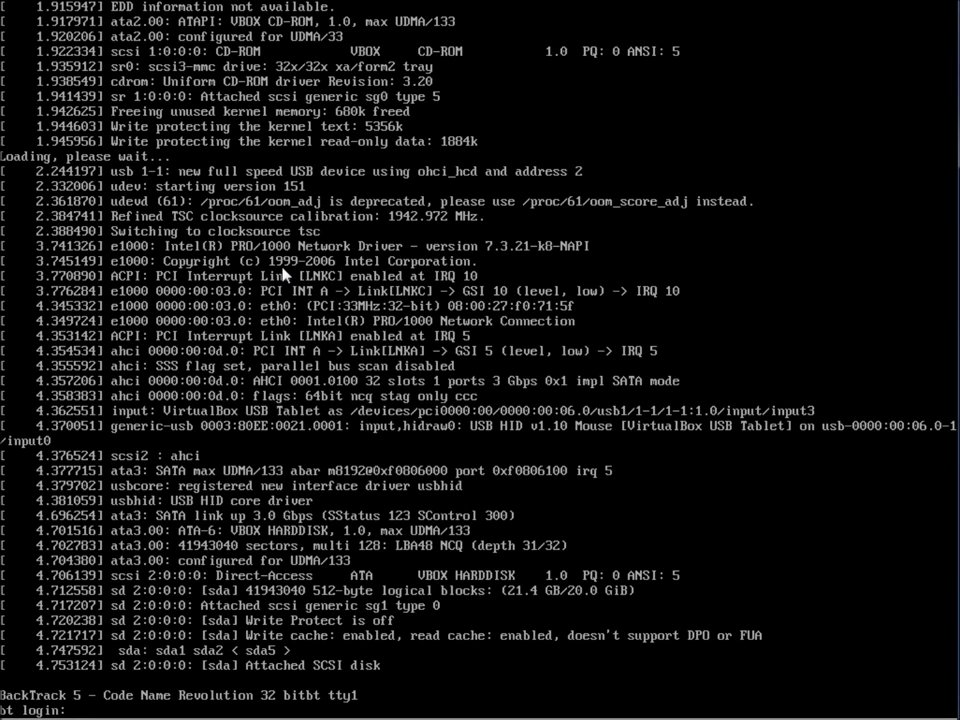
pyautogui.write('root')
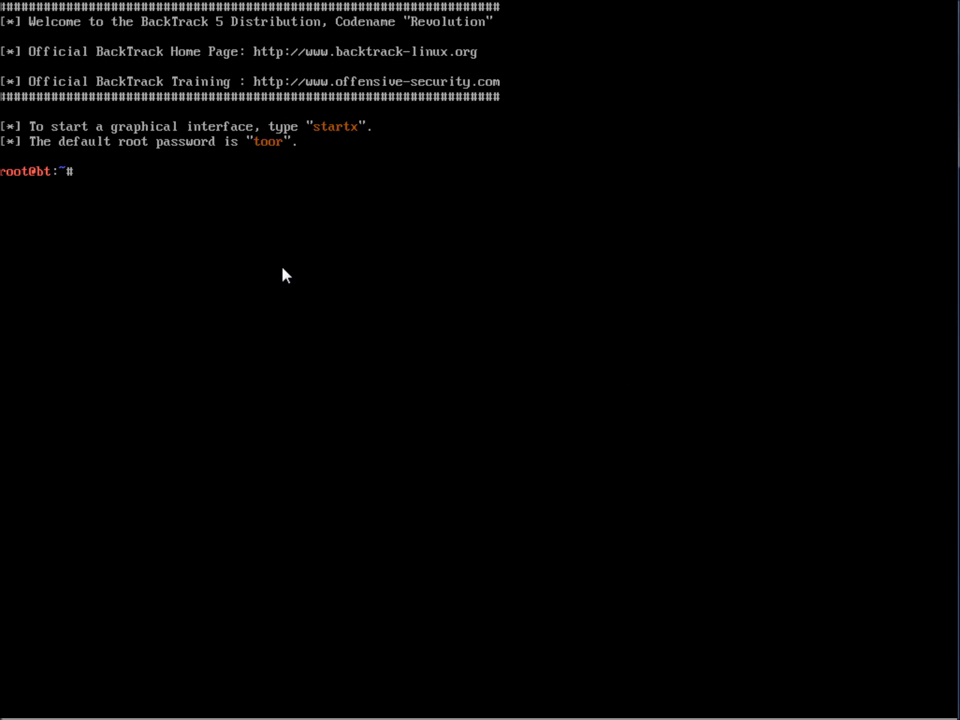
pyautogui.write('startx')
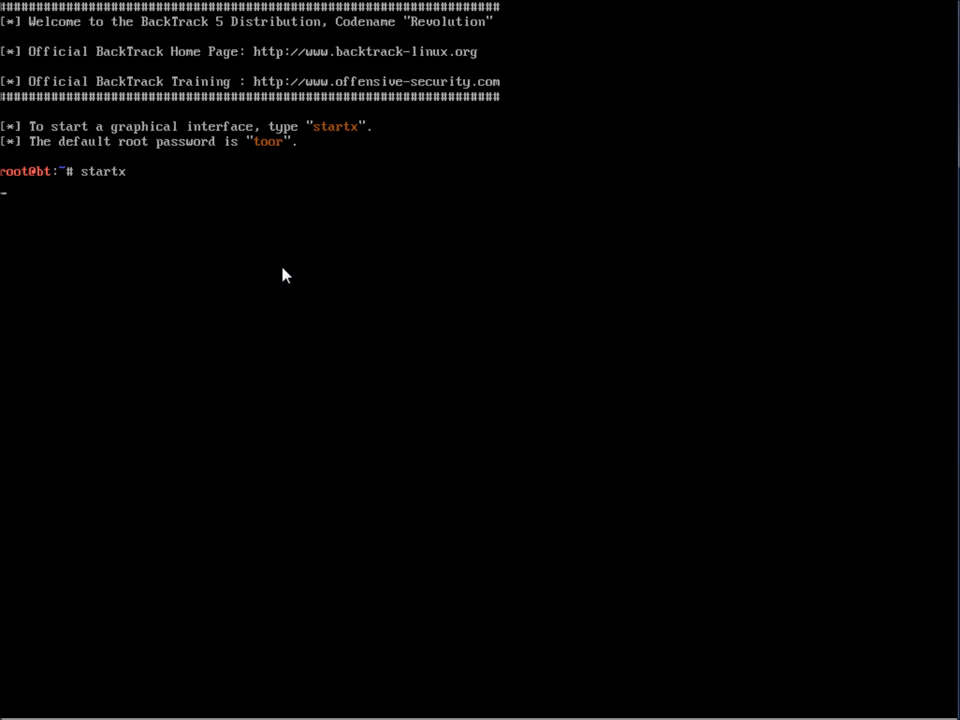
pyautogui.press('Return')
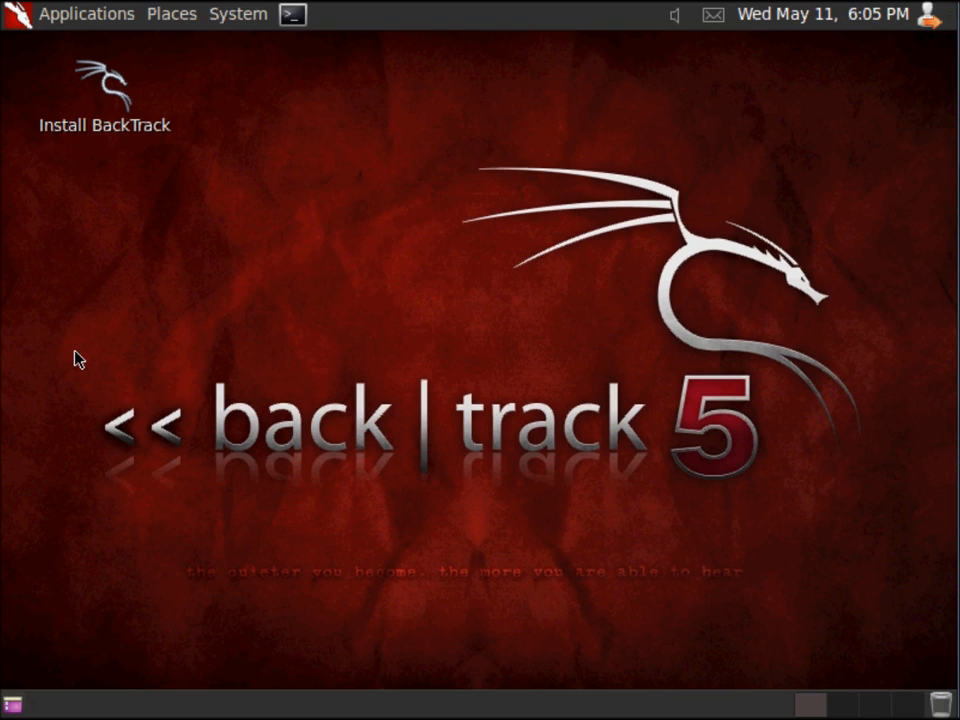